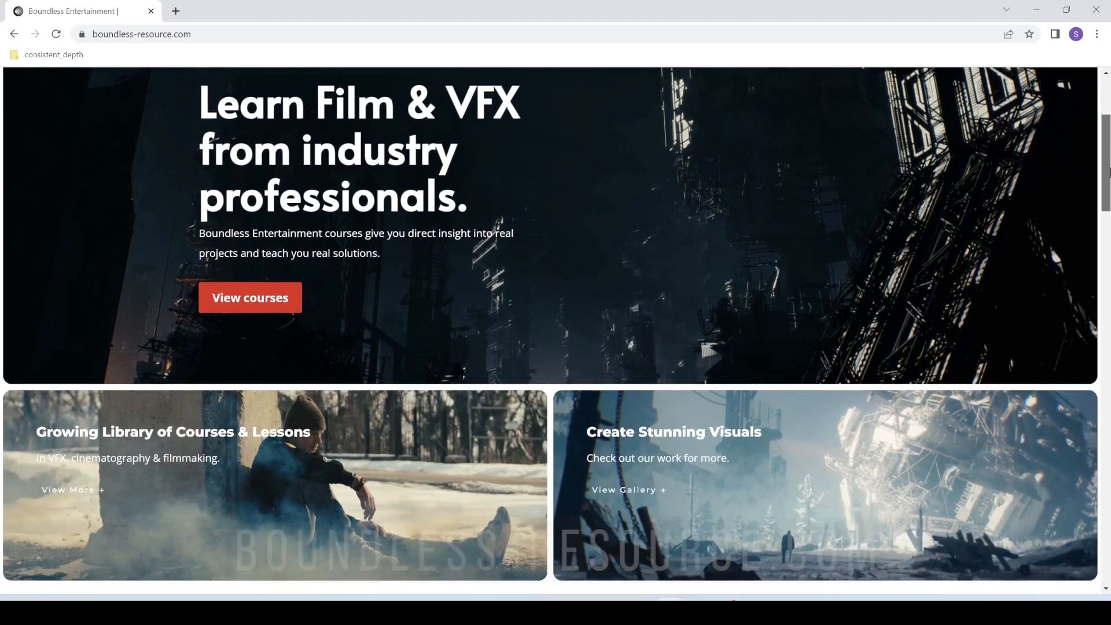
Step: Navigate from the homepage to the Unreal Engine 5 for Filmmakers Bundle (Parts 1, 2, 3) page
click(249, 297)
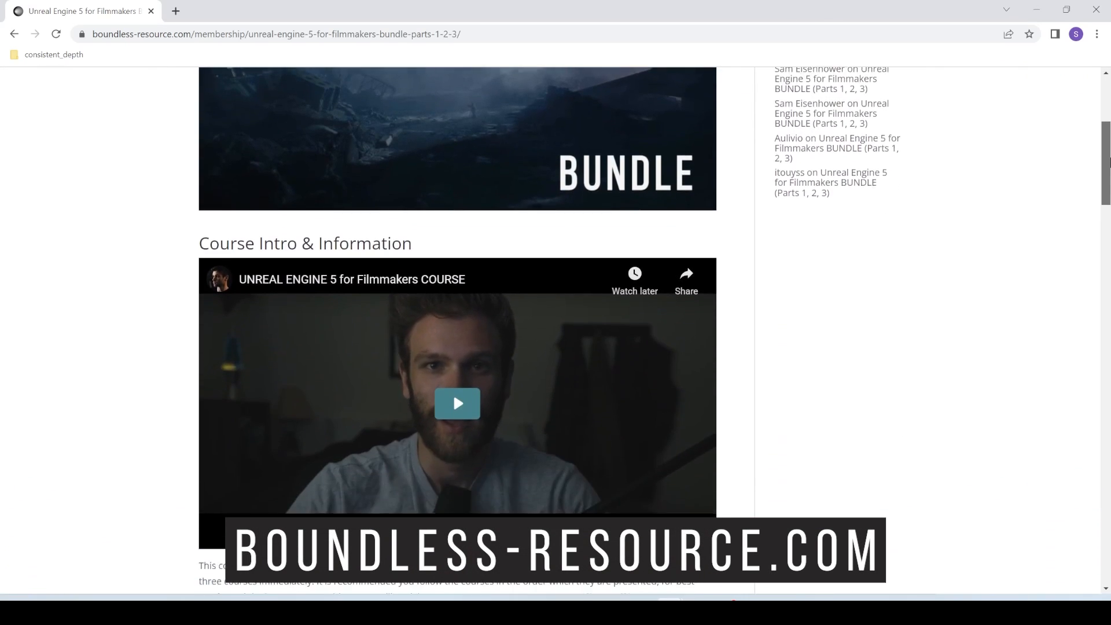